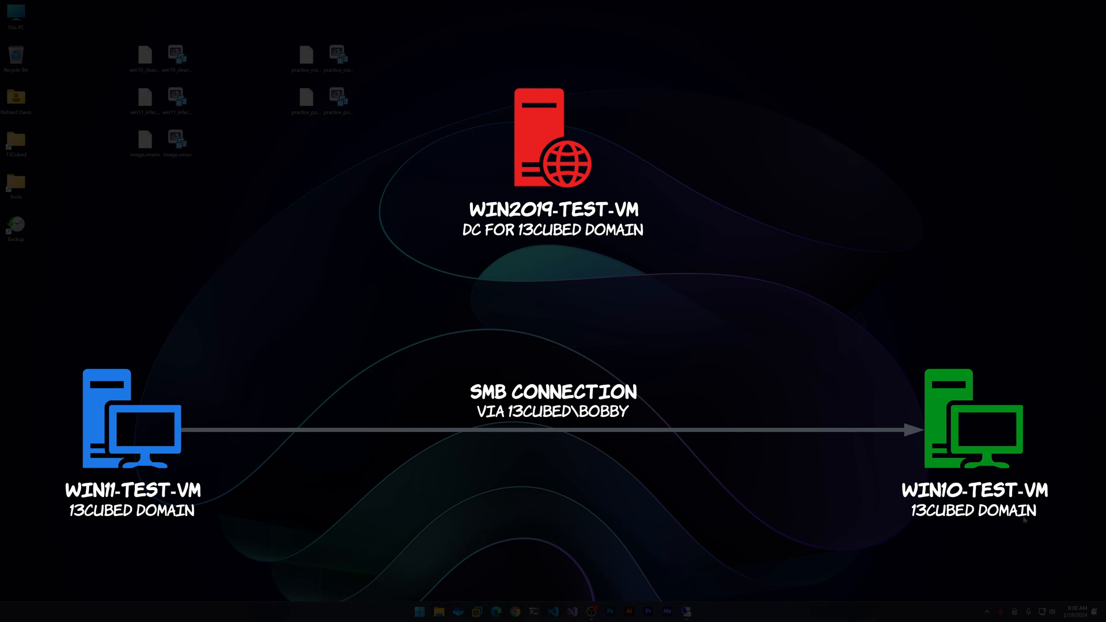
Step: Open File Explorer from the taskbar on This PC
left_click(438, 611)
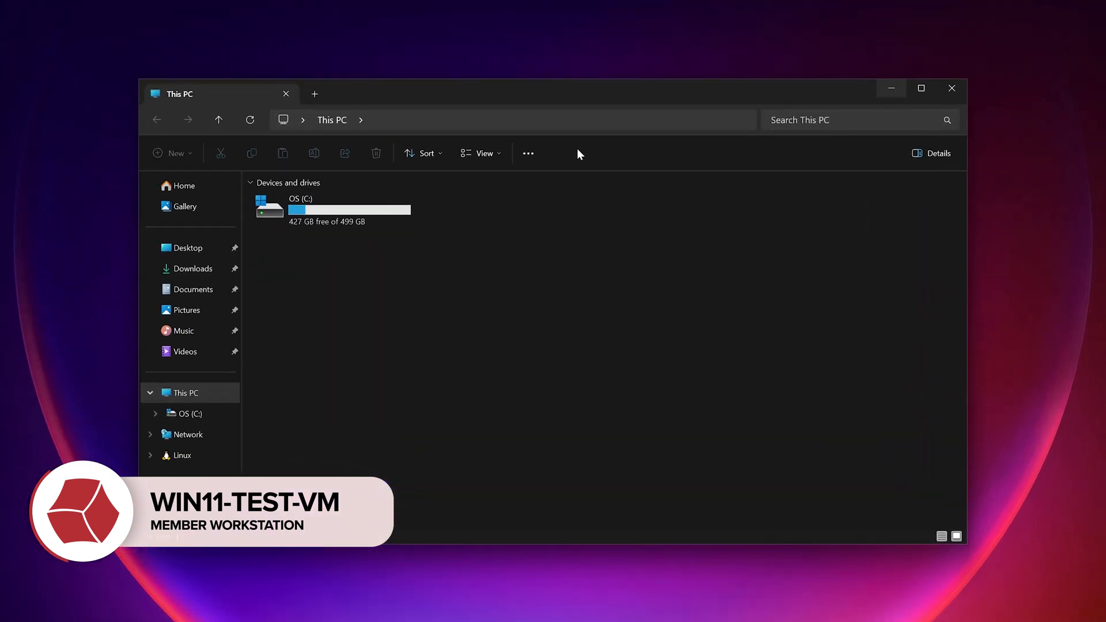
Step: Start mapping Z: to \\win10-test-vm\testing, connecting with different credentials
left_click(528, 153)
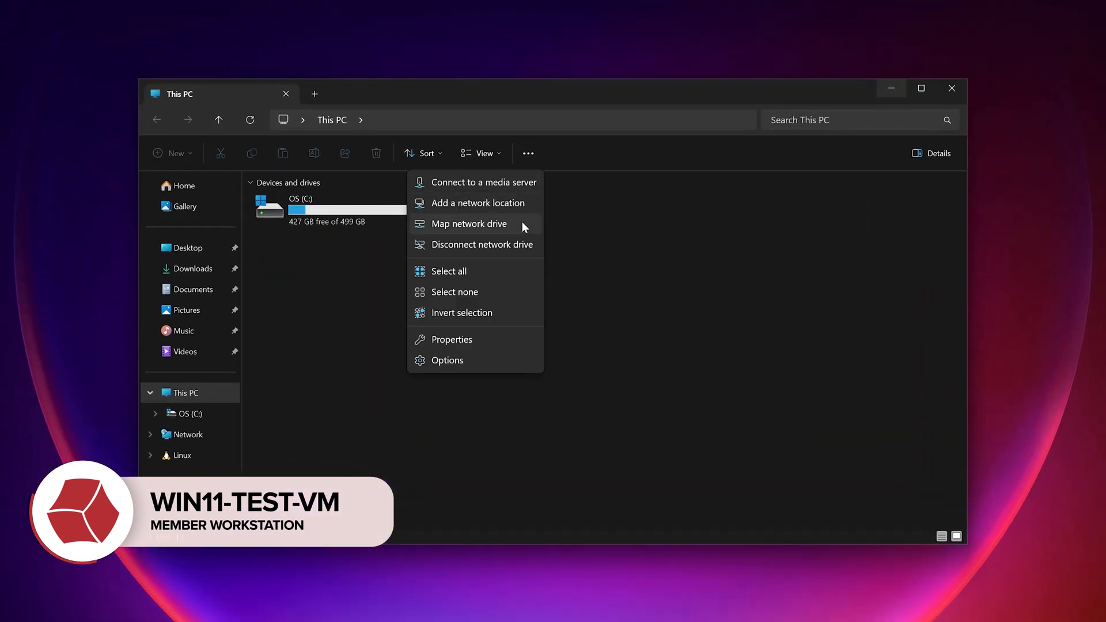
left_click(469, 224)
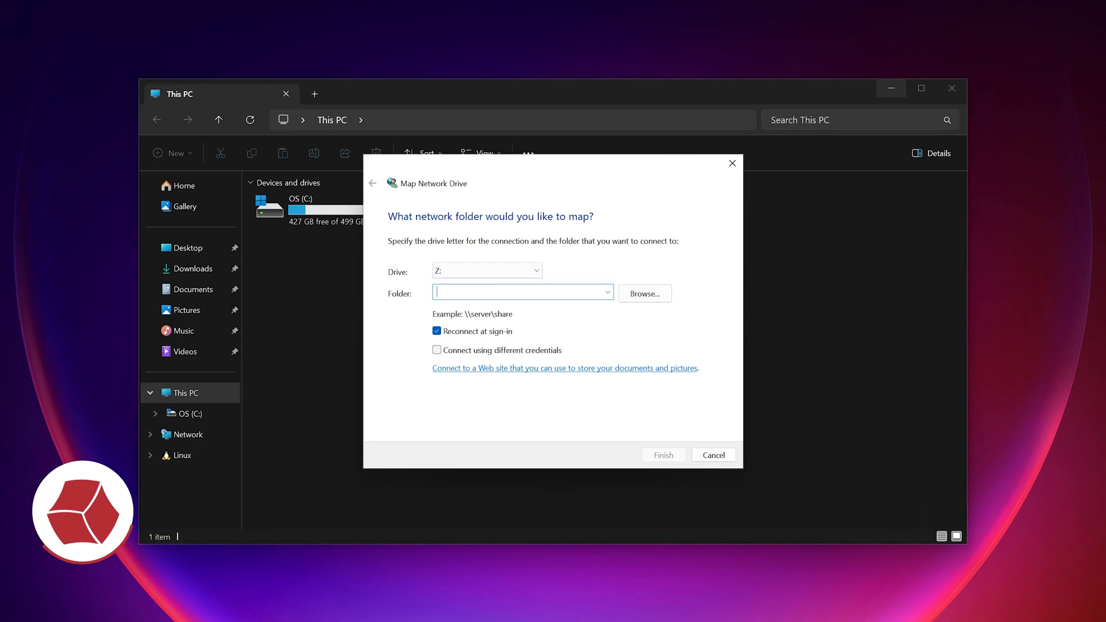
type("\\\\win10-test-vm")
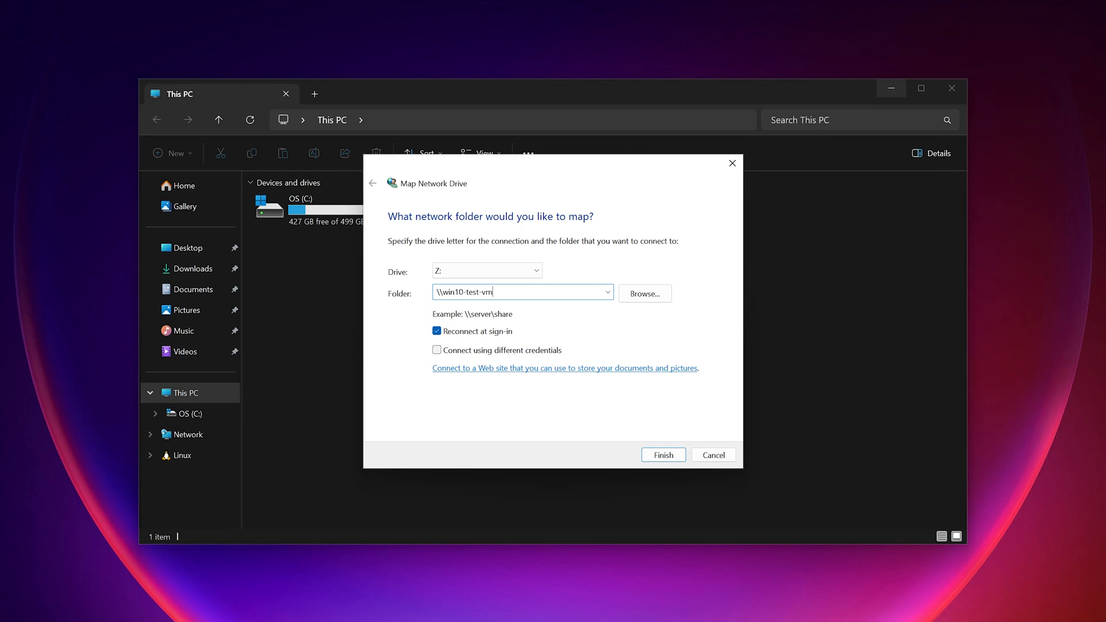
type("\\testing")
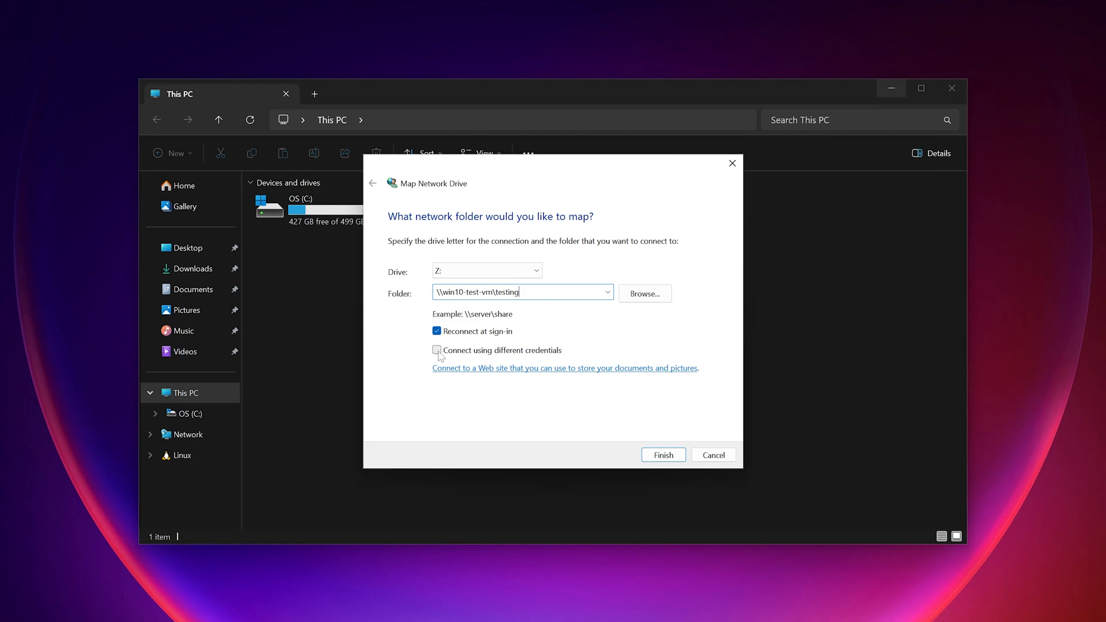
left_click(437, 351)
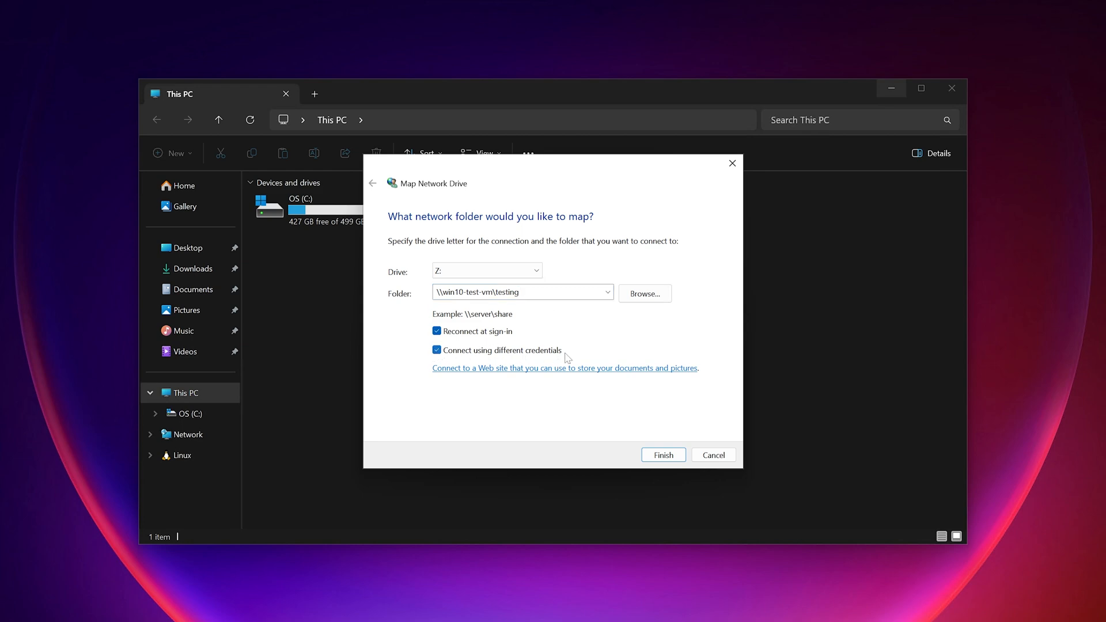
Step: Finish the mapping and sign in as bobby to open drive Z:
left_click(662, 455)
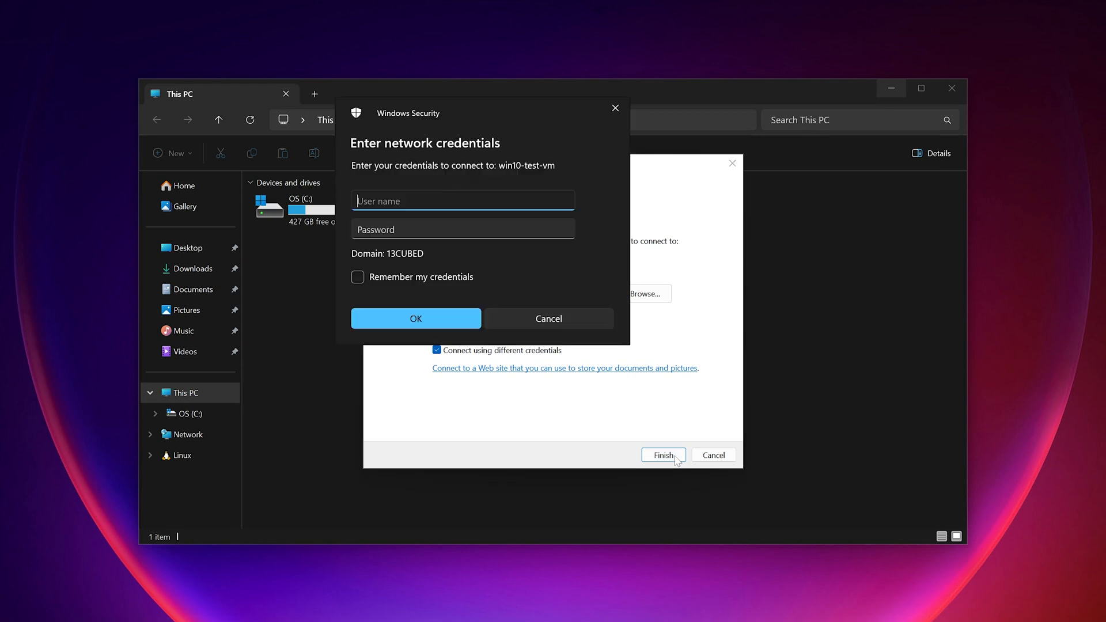
mouse_move(449, 254)
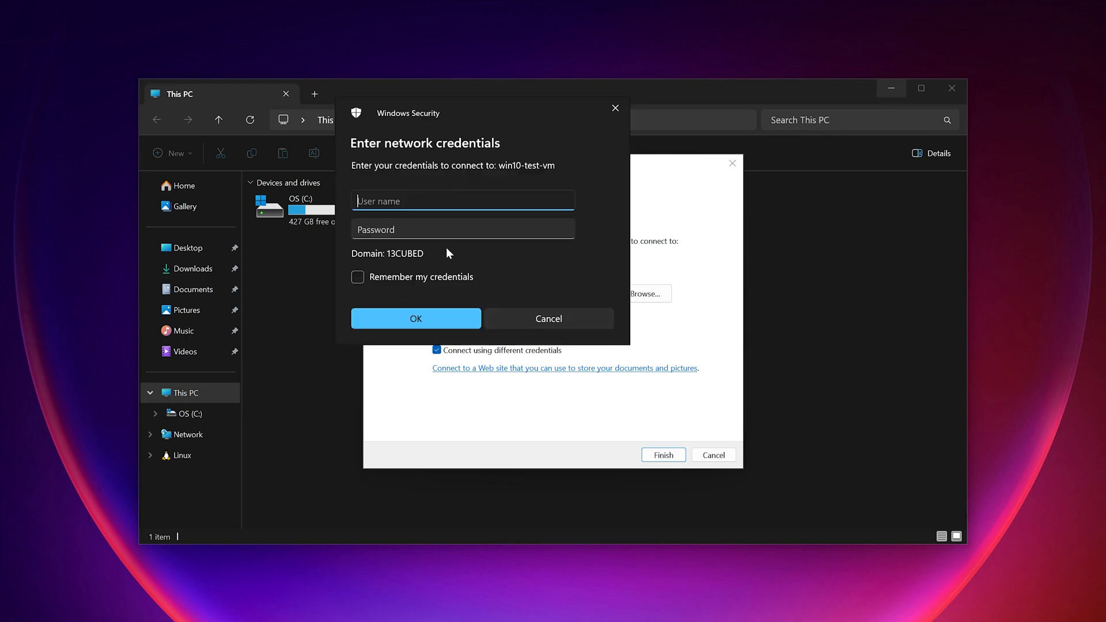
mouse_move(412, 261)
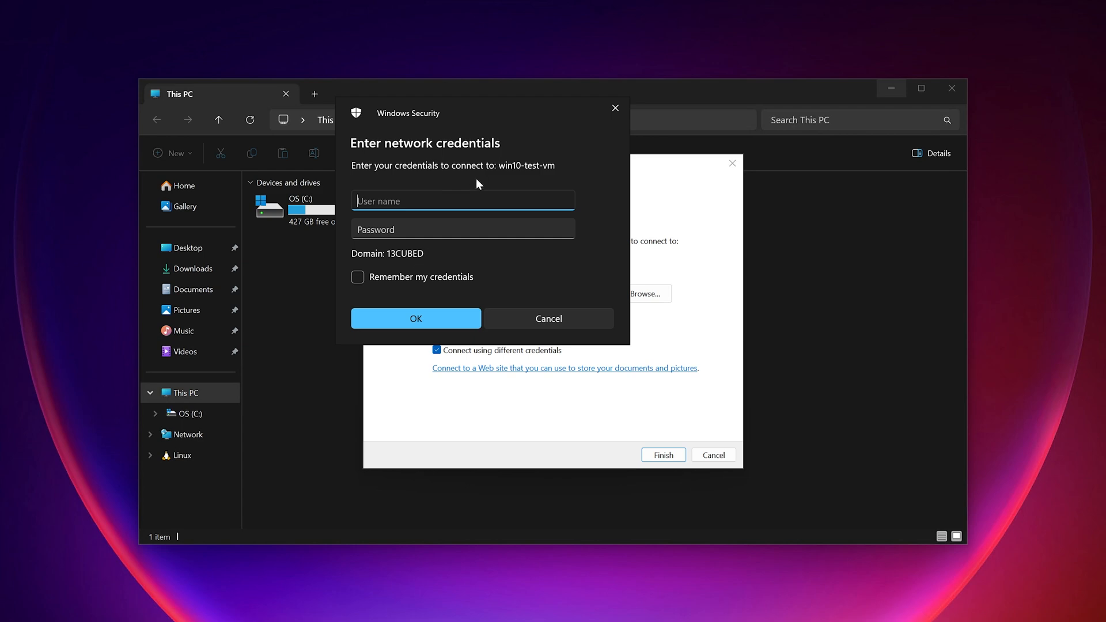
type("bobby")
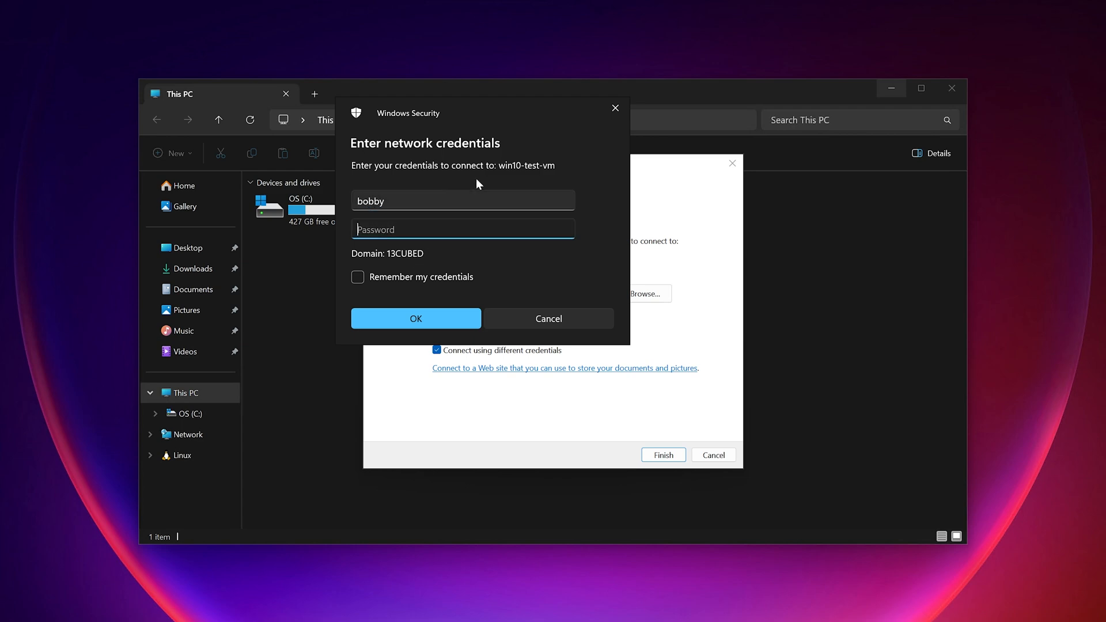
type("password")
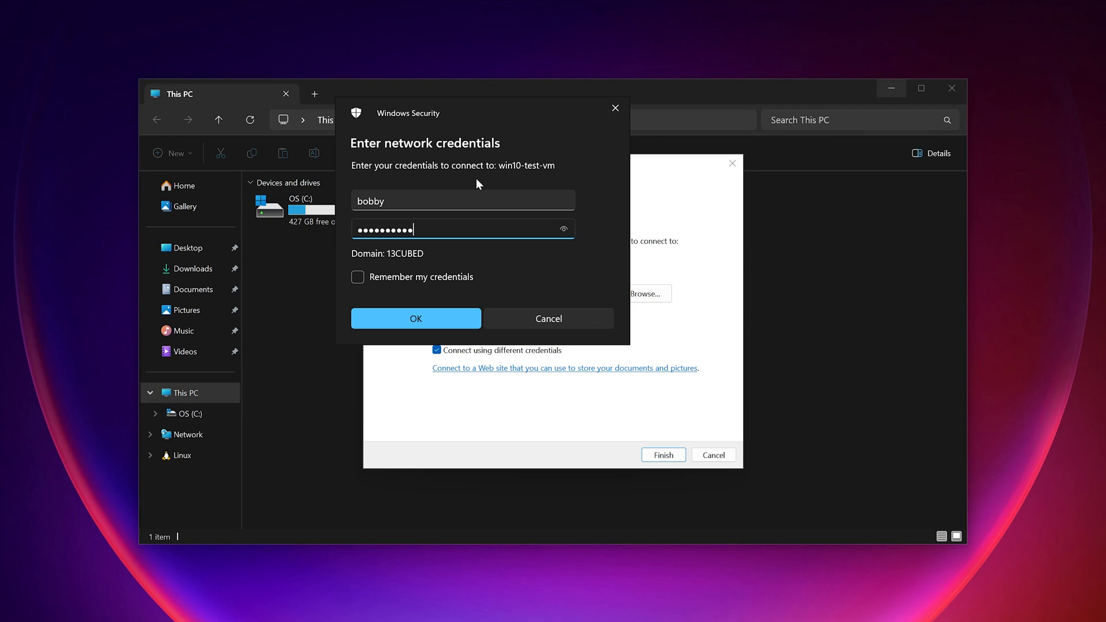
left_click(416, 318)
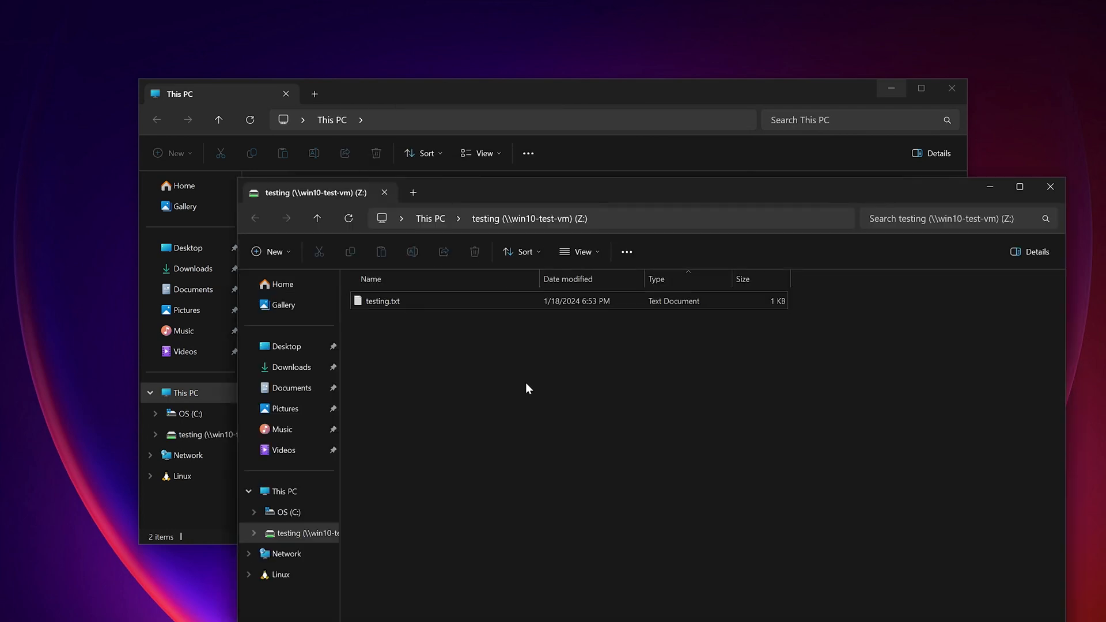
left_click(383, 301)
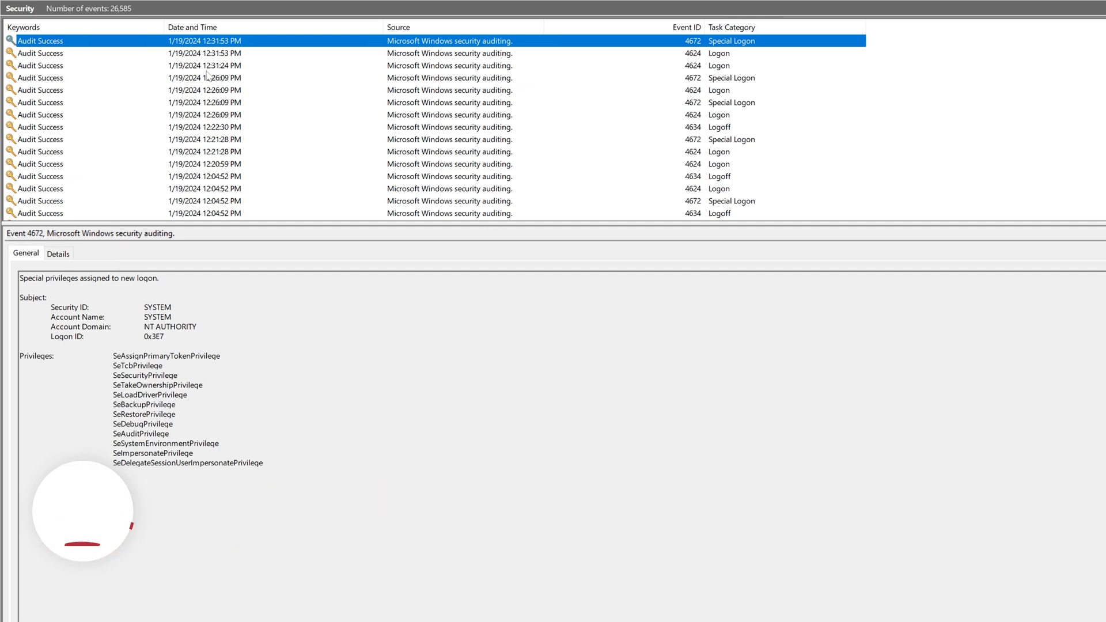
Step: Select the 12:31:24 PM 4624 logon event for 13CUBED\Bobby
left_click(205, 65)
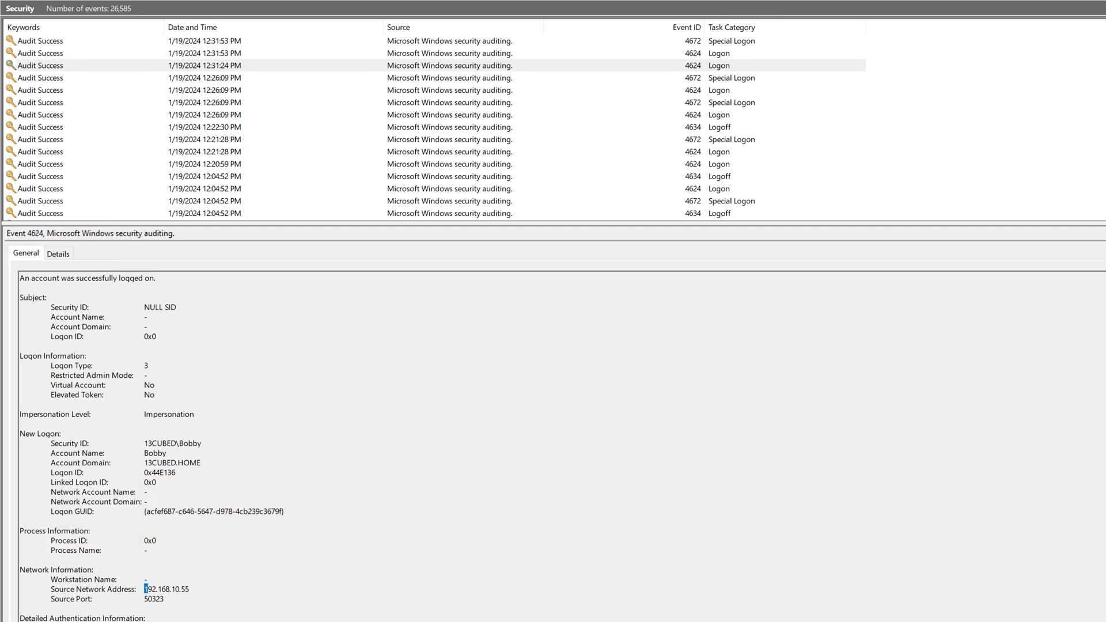
Step: Highlight the source network address 192.168.10.55 in the event details
double_click(167, 588)
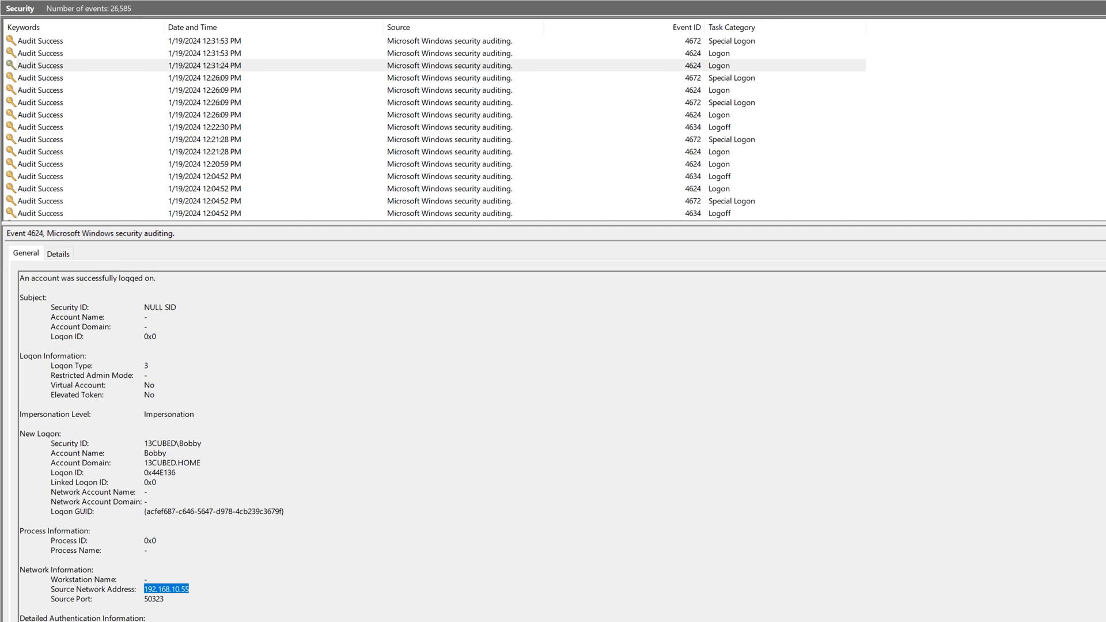
mouse_move(223, 56)
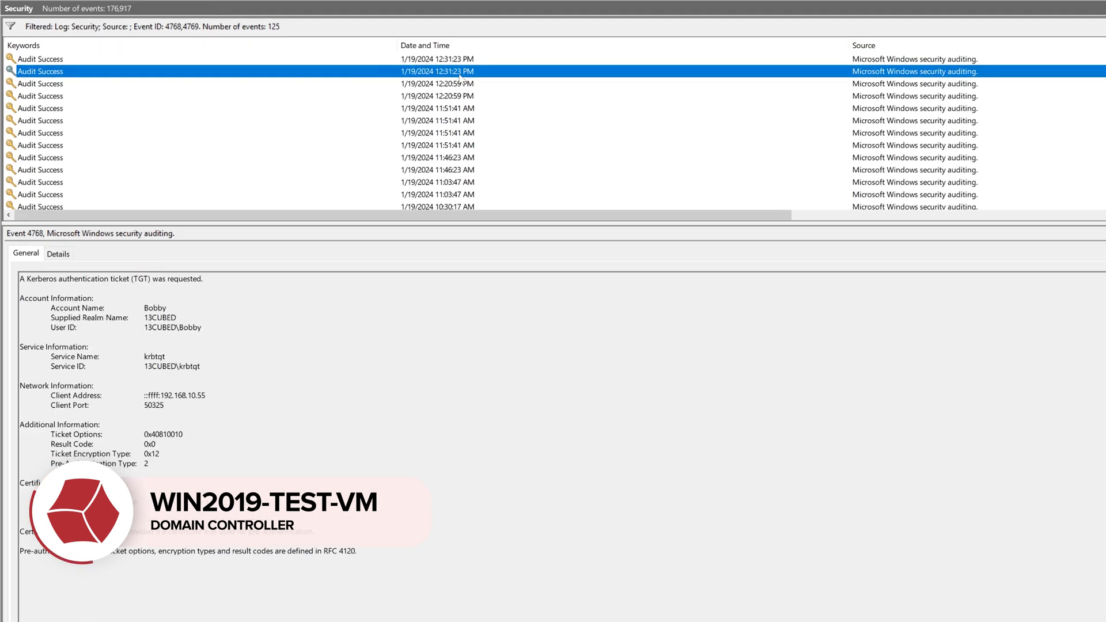
mouse_move(361, 148)
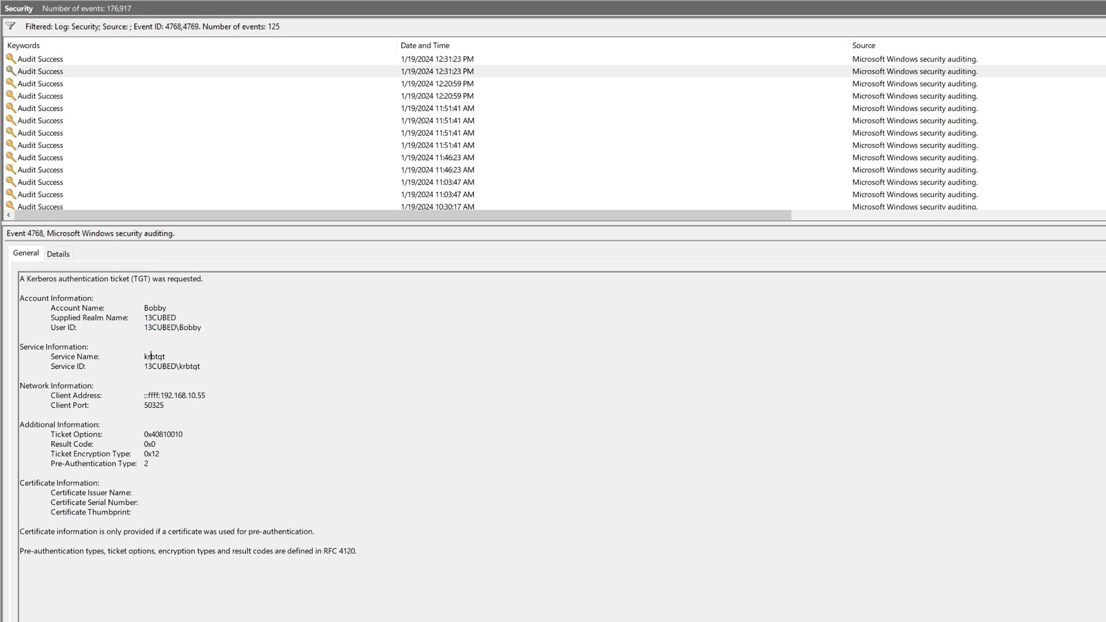
Step: Highlight krbtgt and client address 192.168.10.55 in the 4768 event
double_click(154, 355)
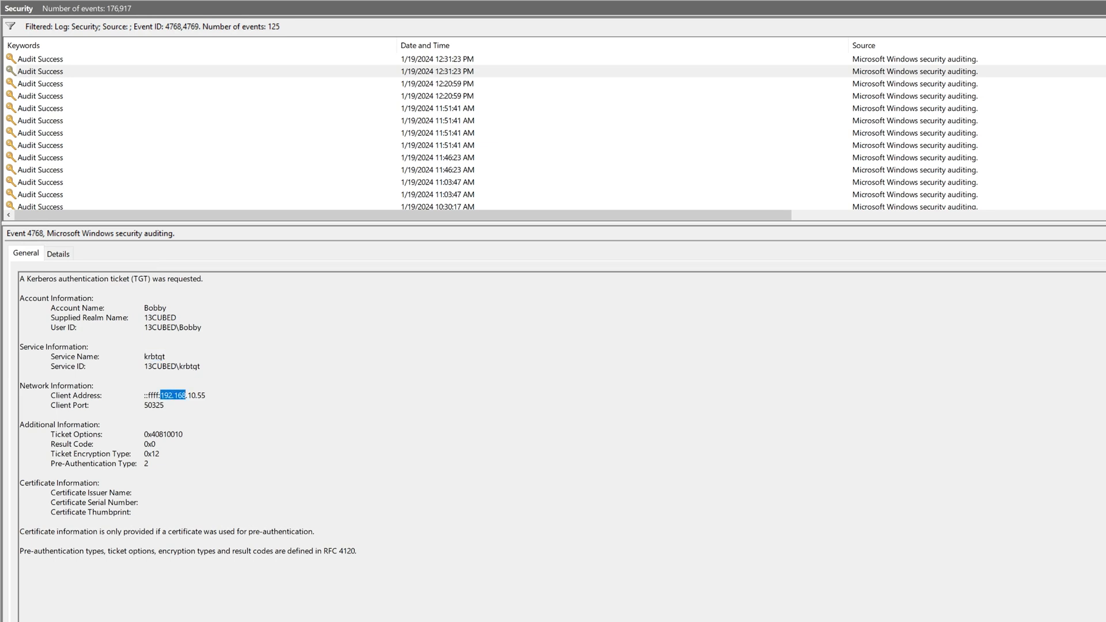
left_click_drag(160, 395, 205, 395)
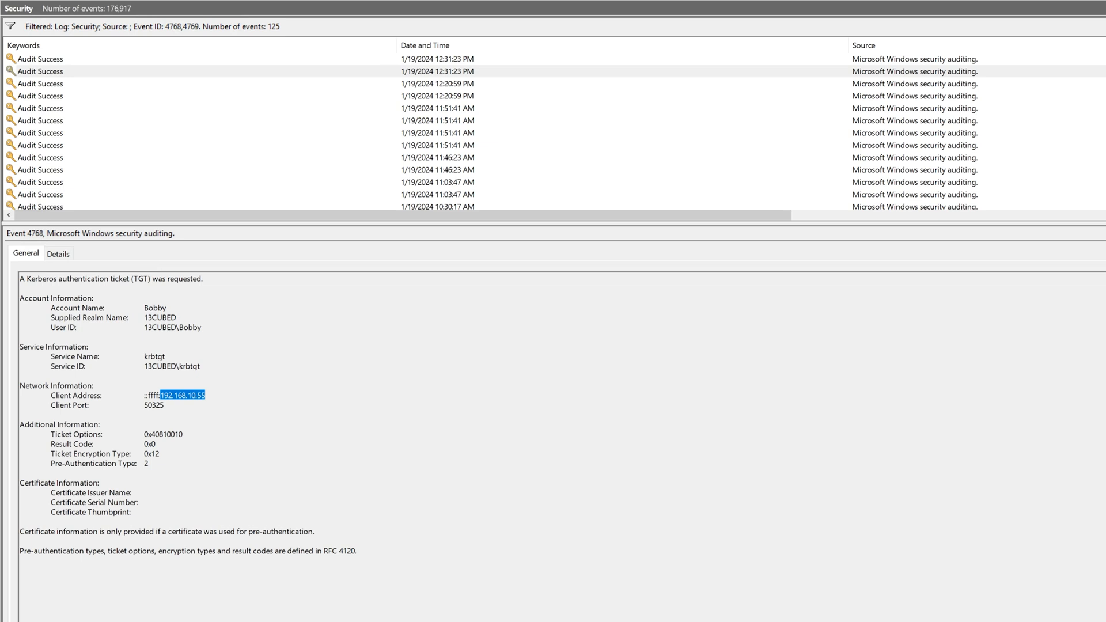